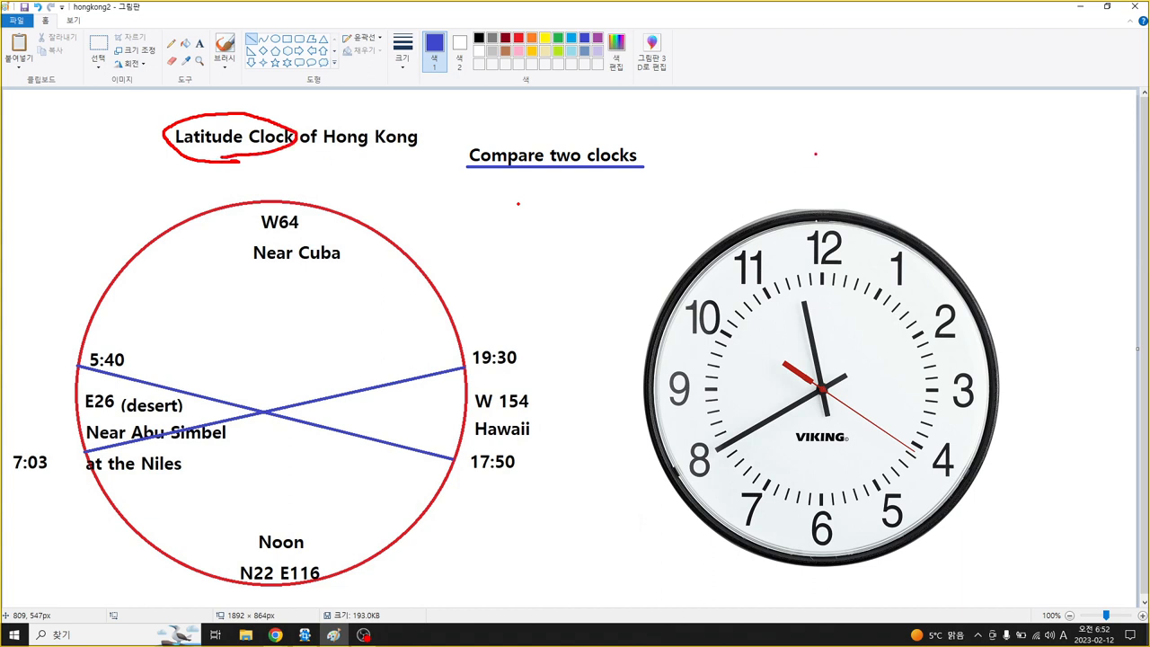
# Sketch a red C, clockwise arrow, circular rotation arrow and 2.T on the wall clock, plus an arrow to 24.
pyautogui.moveTo(812, 147); pyautogui.dragTo(844, 133)
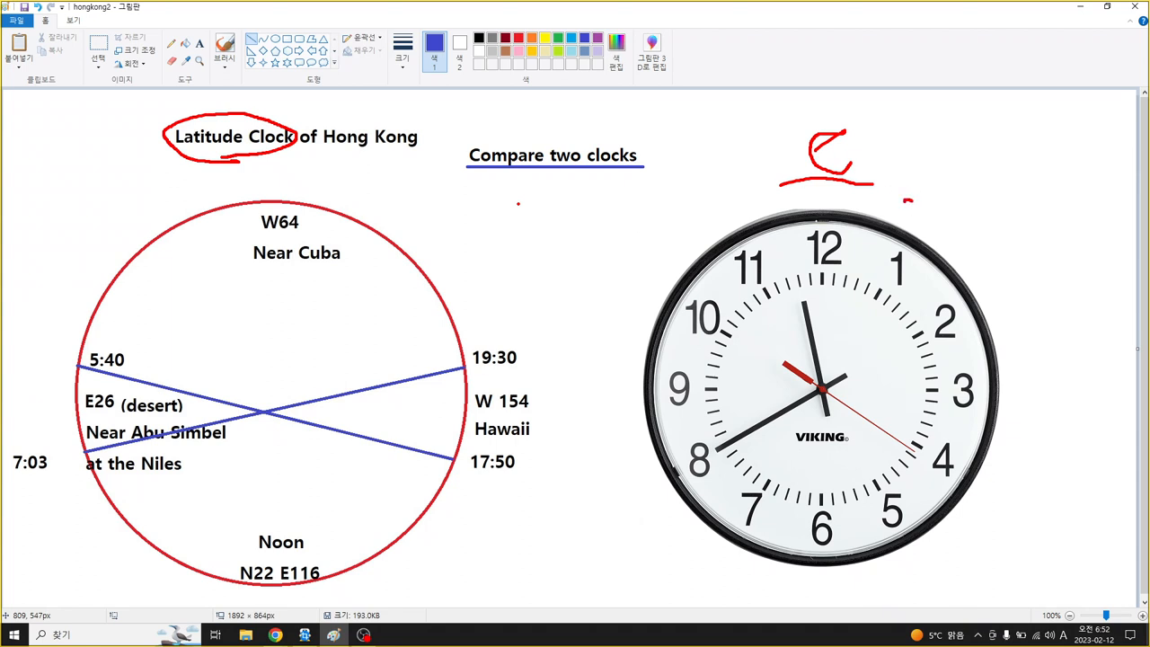
pyautogui.moveTo(907, 197); pyautogui.dragTo(973, 252)
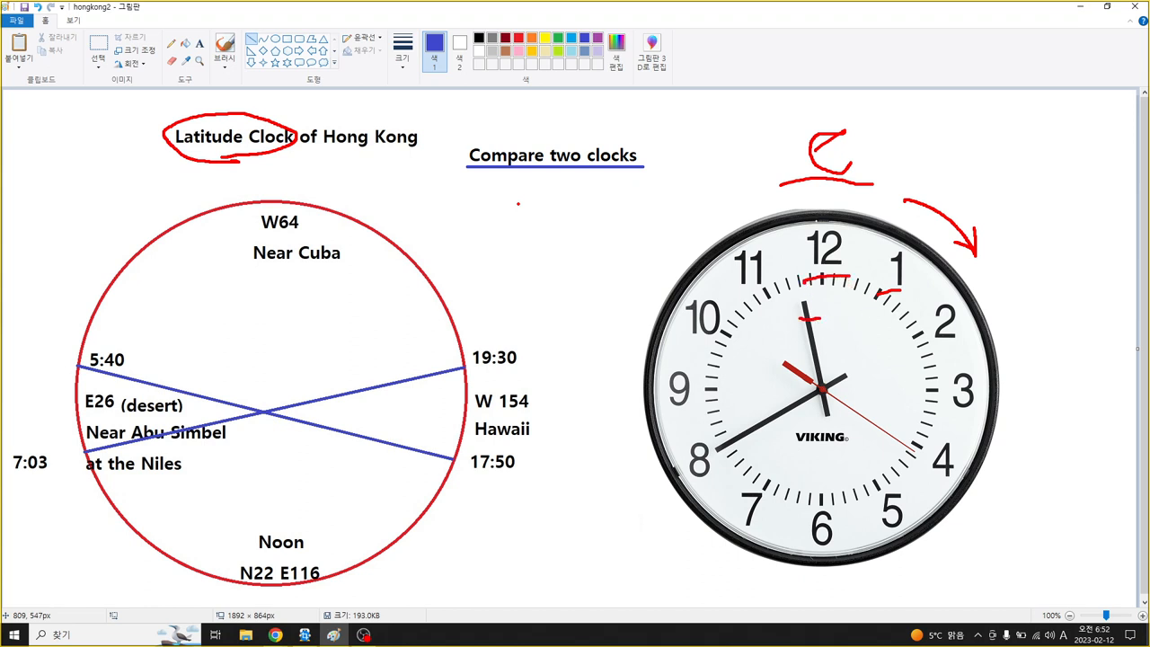
pyautogui.moveTo(799, 309); pyautogui.dragTo(826, 309)
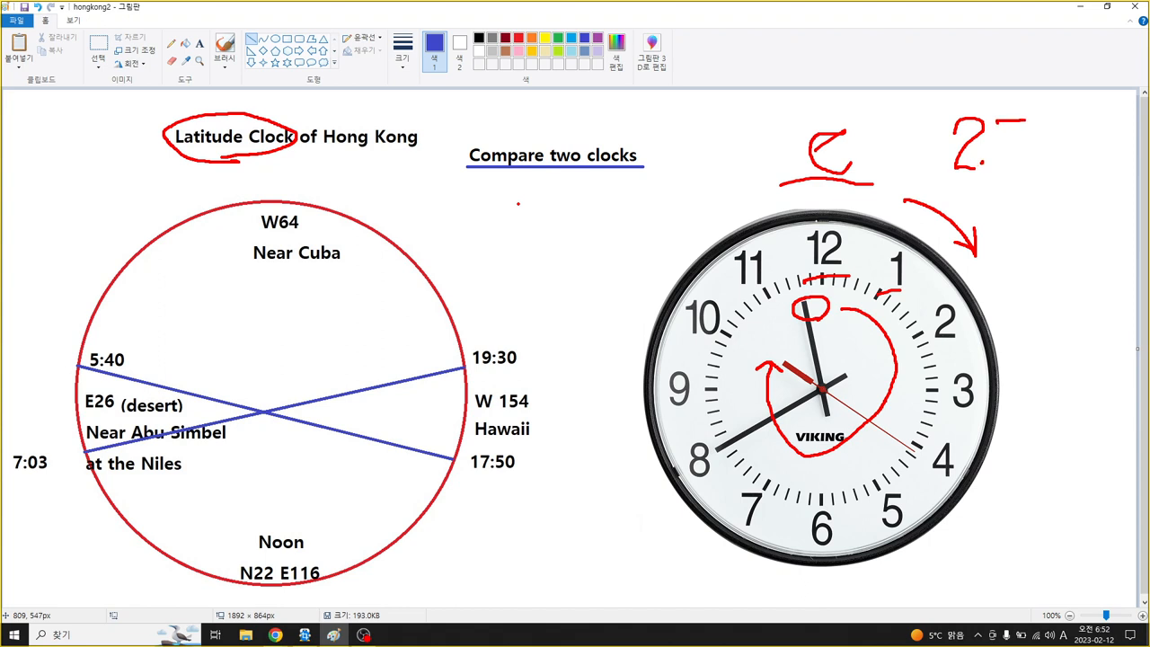
pyautogui.moveTo(1017, 122); pyautogui.dragTo(1017, 165)
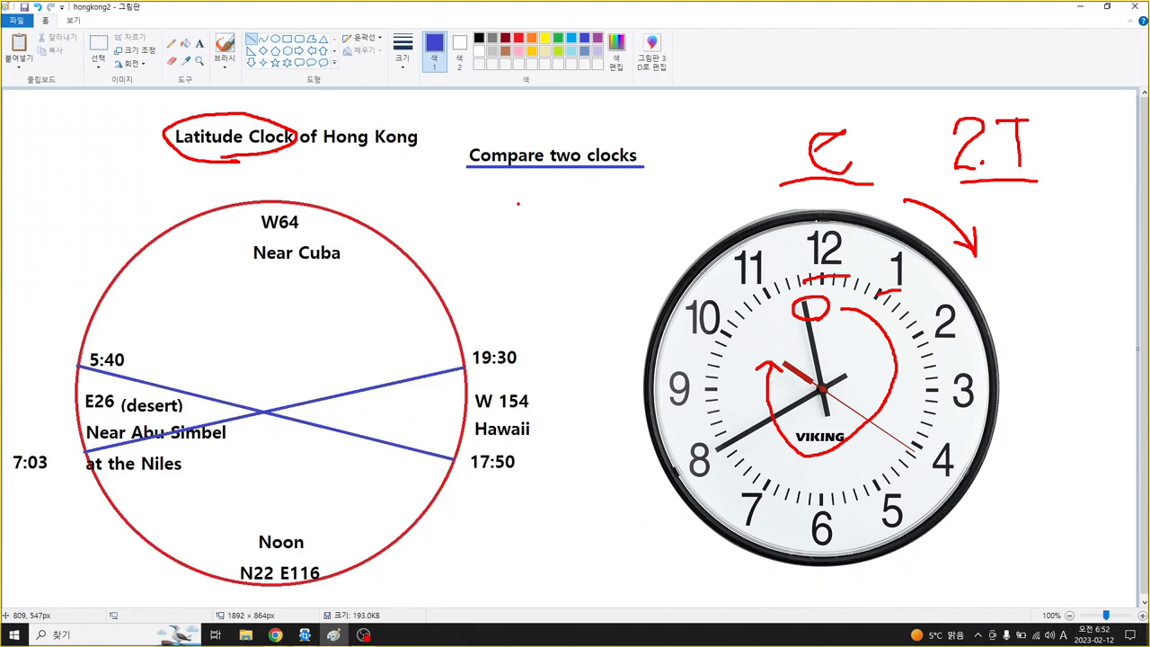
pyautogui.moveTo(269, 147); pyautogui.dragTo(302, 176)
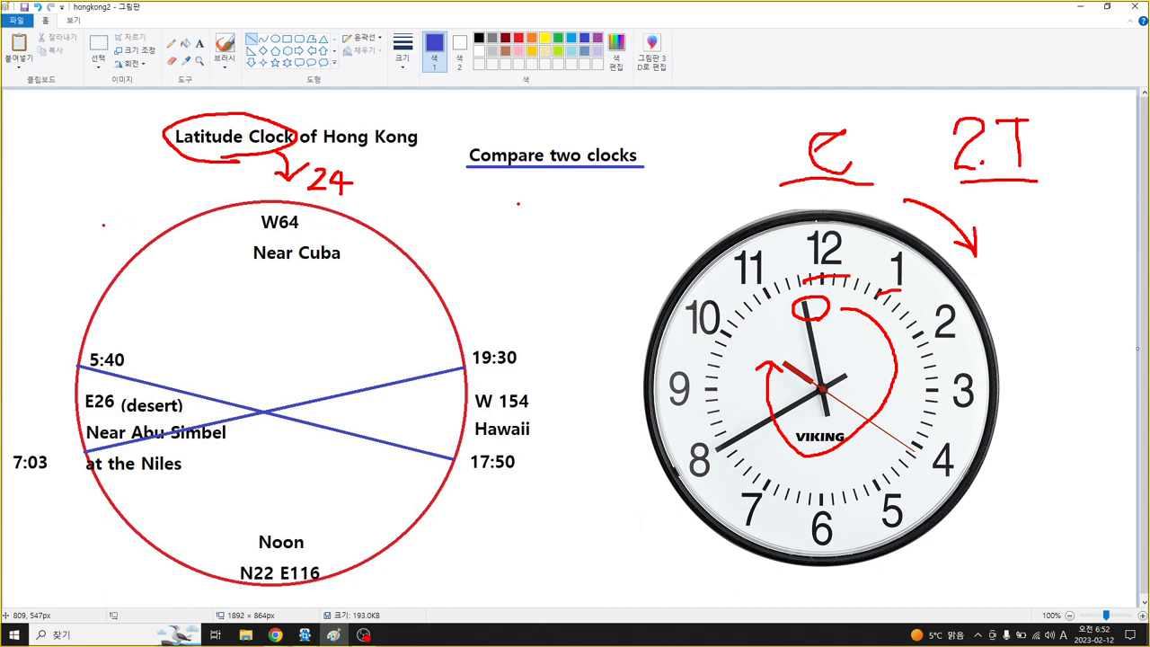
# Write 3am on the latitude clock, circle the wall clock's 3 with am, and draw a vertical hand.
pyautogui.moveTo(101, 225); pyautogui.dragTo(90, 223)
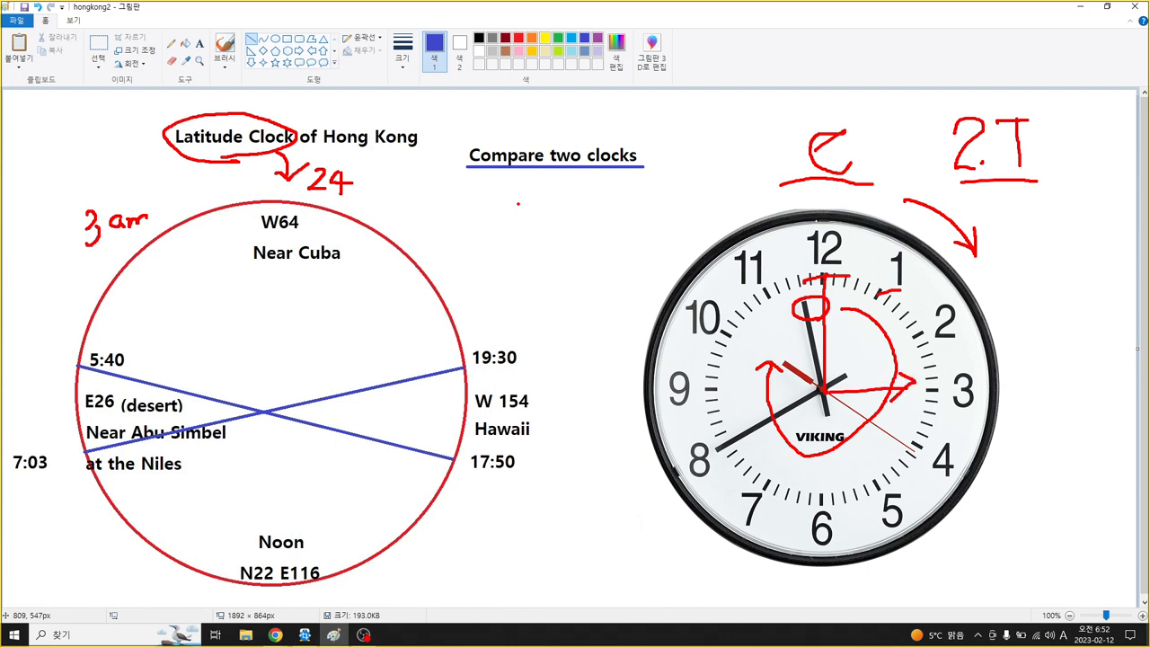
pyautogui.moveTo(935, 359); pyautogui.dragTo(984, 413)
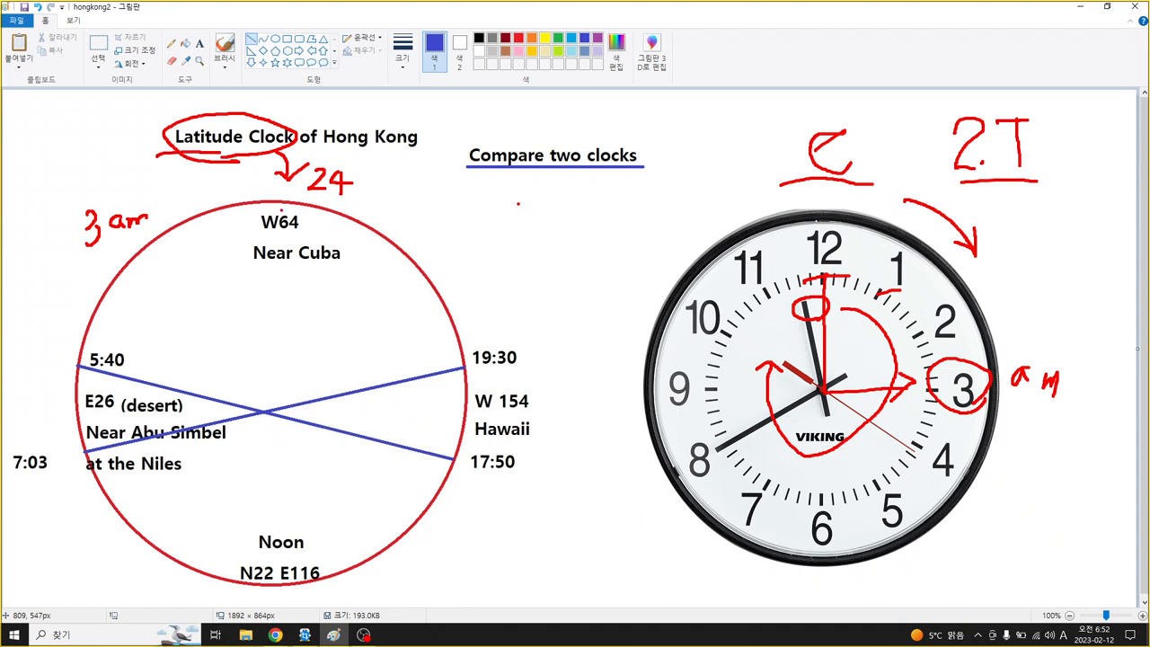
pyautogui.moveTo(269, 230); pyautogui.dragTo(266, 363)
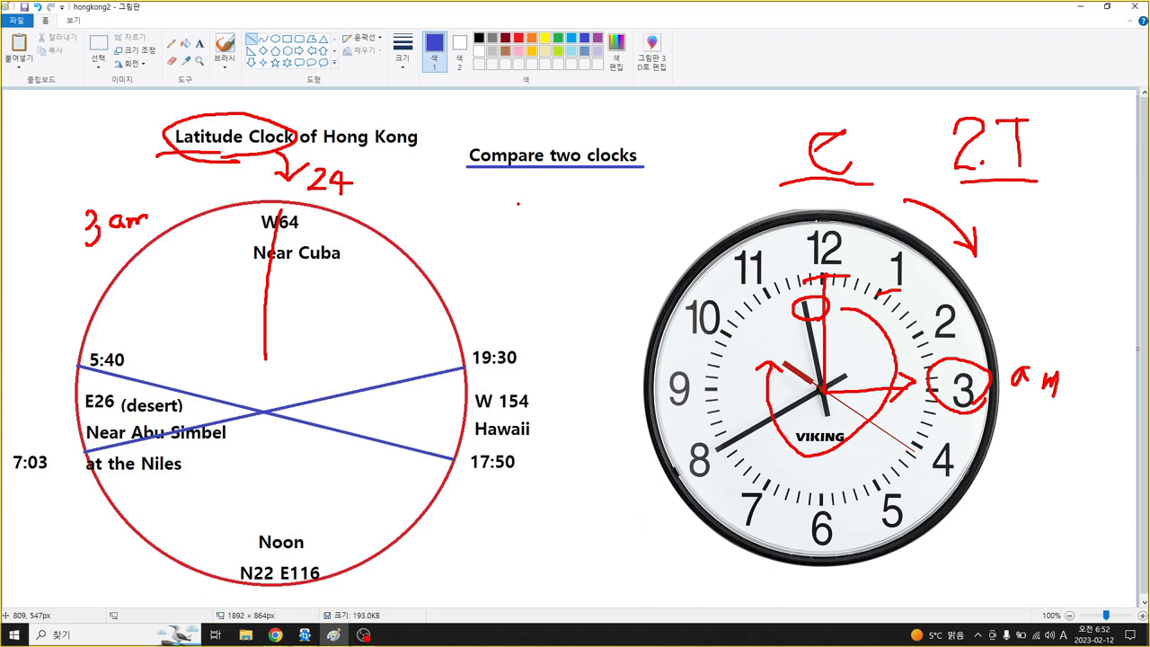
# Slant the hand toward 3am and write R at the drawing's top left.
pyautogui.moveTo(186, 284); pyautogui.dragTo(266, 359)
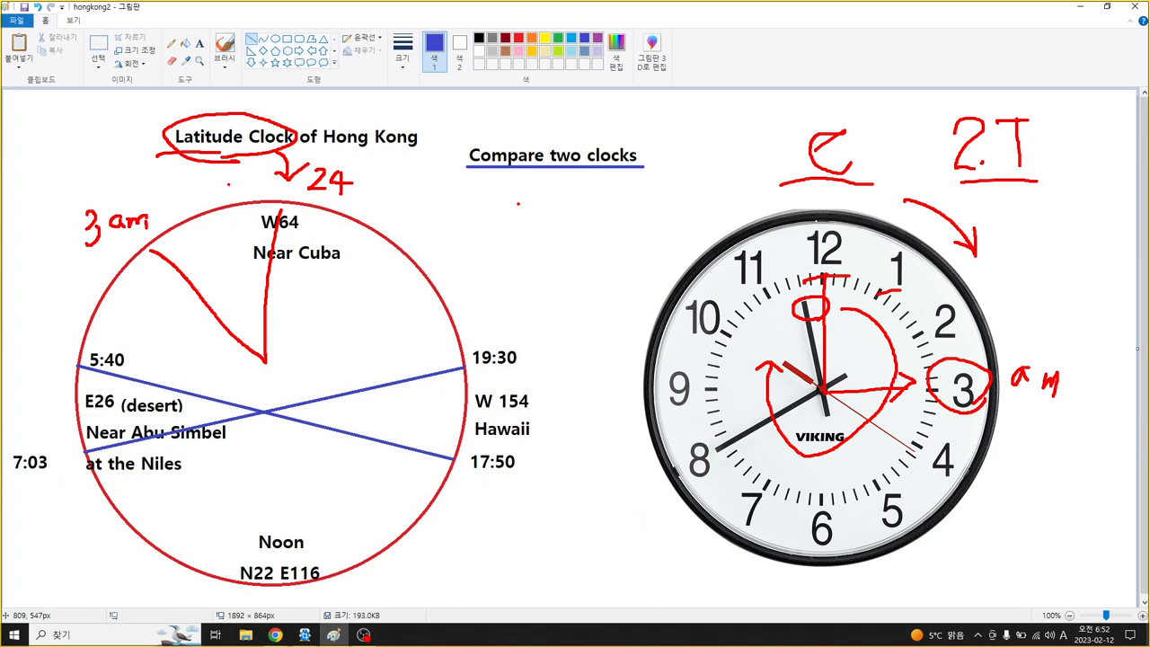
pyautogui.moveTo(166, 196); pyautogui.dragTo(234, 180)
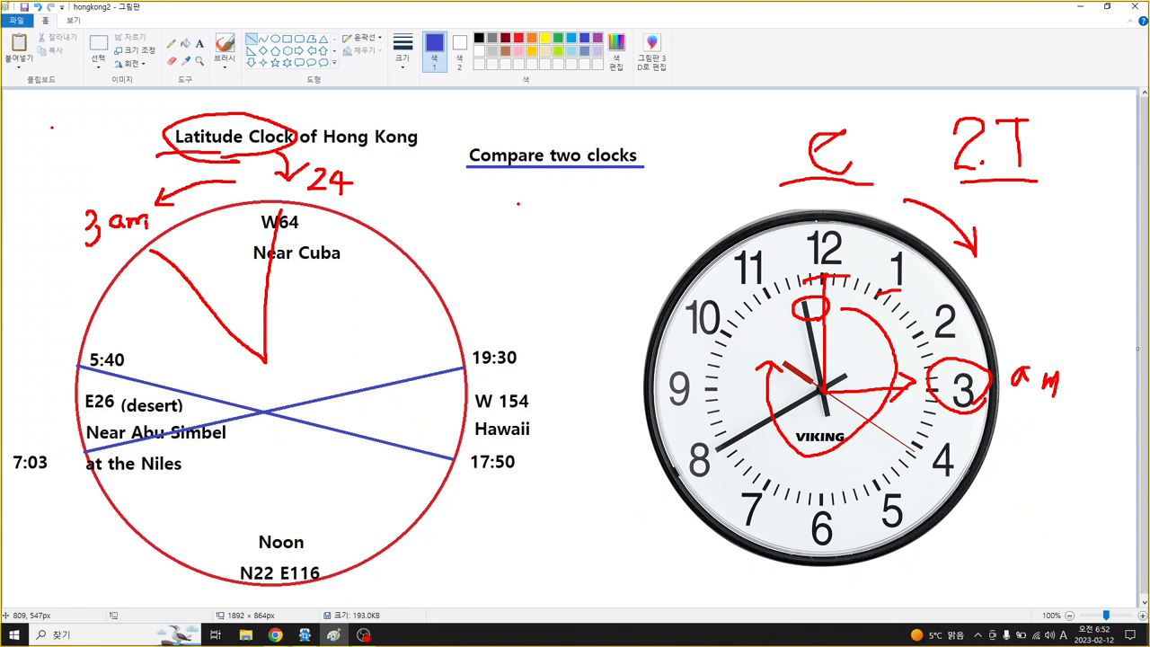
pyautogui.moveTo(56, 129); pyautogui.dragTo(56, 165)
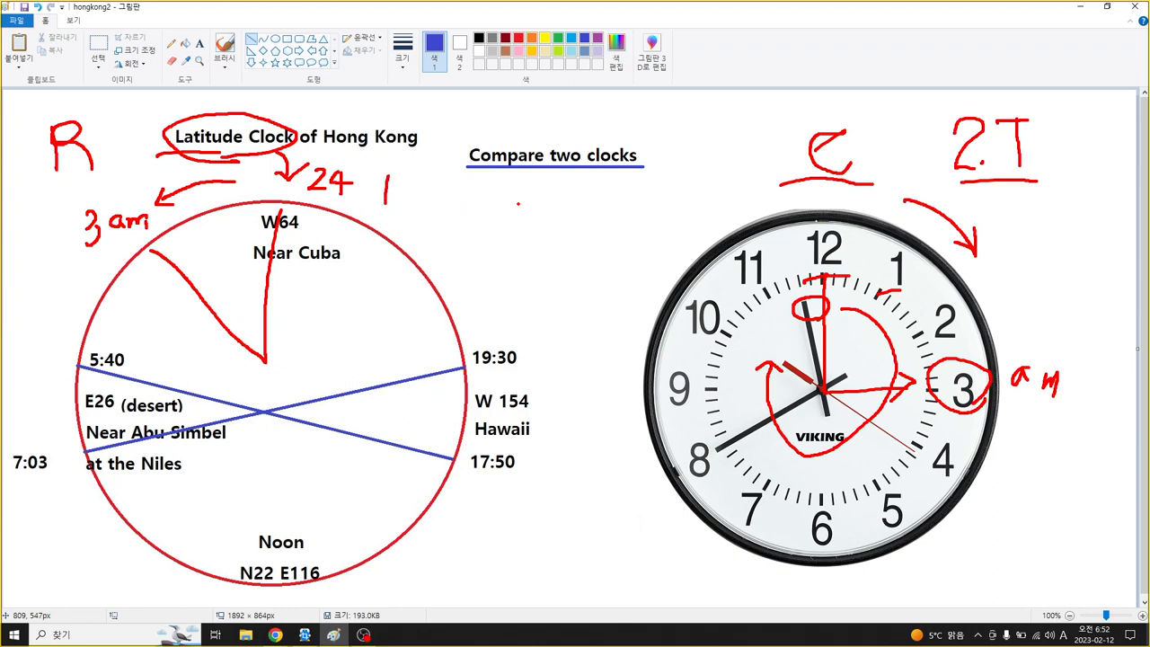
# Write N, W, E and S around the latitude clock and add curved rotation arrows beside it.
pyautogui.moveTo(386, 176); pyautogui.dragTo(417, 198)
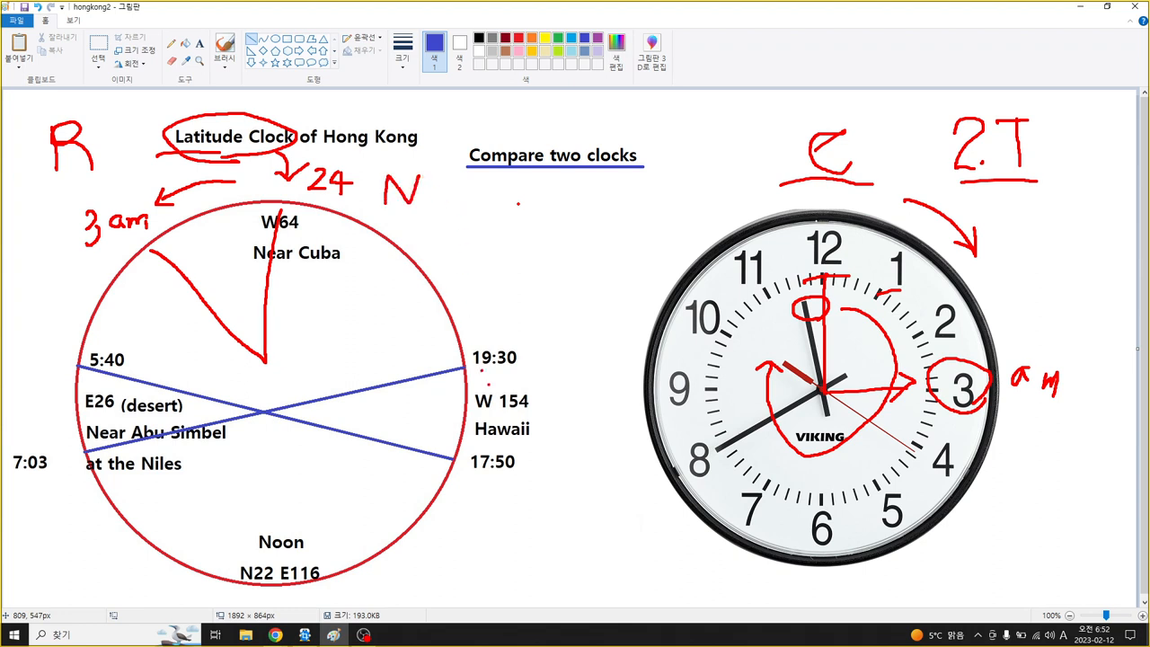
pyautogui.moveTo(566, 372); pyautogui.dragTo(566, 410)
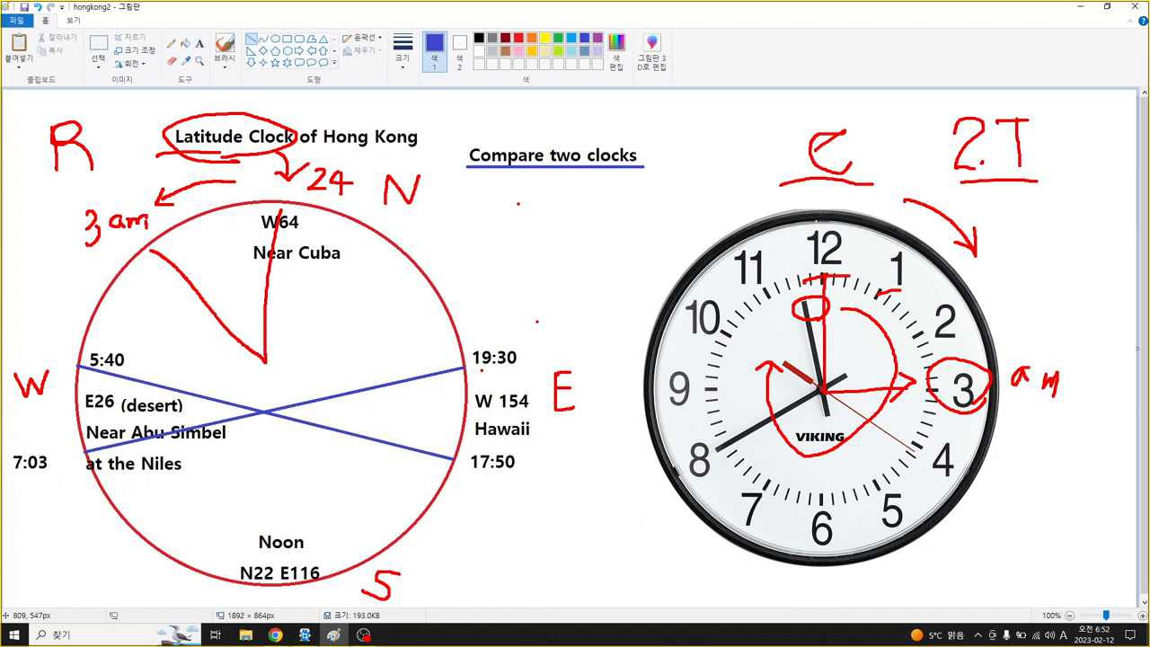
pyautogui.moveTo(541, 266); pyautogui.dragTo(537, 320)
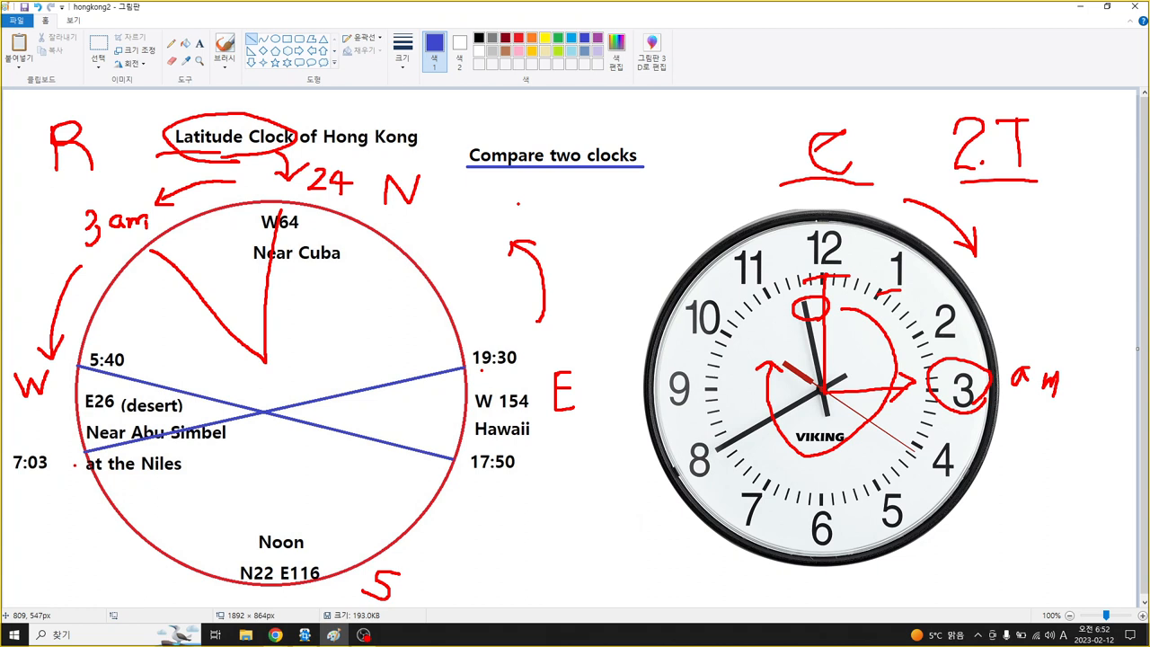
# Draw a lower-left curved arrow, write and underline 12 am, and add 18pm near the east side.
pyautogui.moveTo(65, 485); pyautogui.dragTo(165, 571)
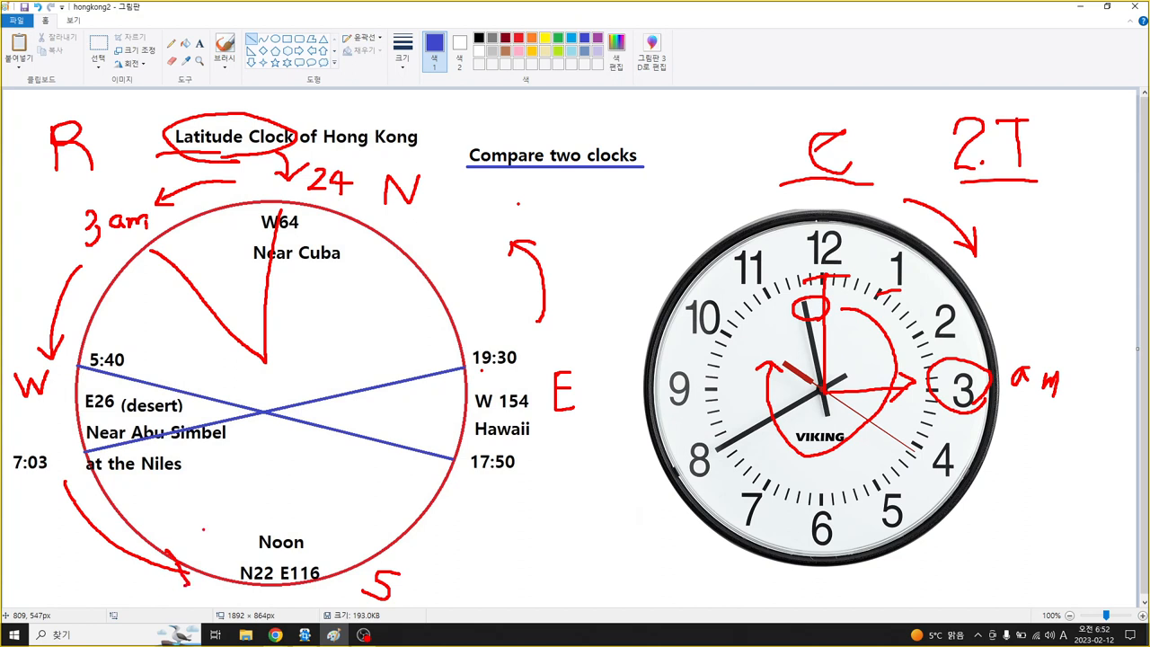
pyautogui.moveTo(242, 467); pyautogui.dragTo(242, 506)
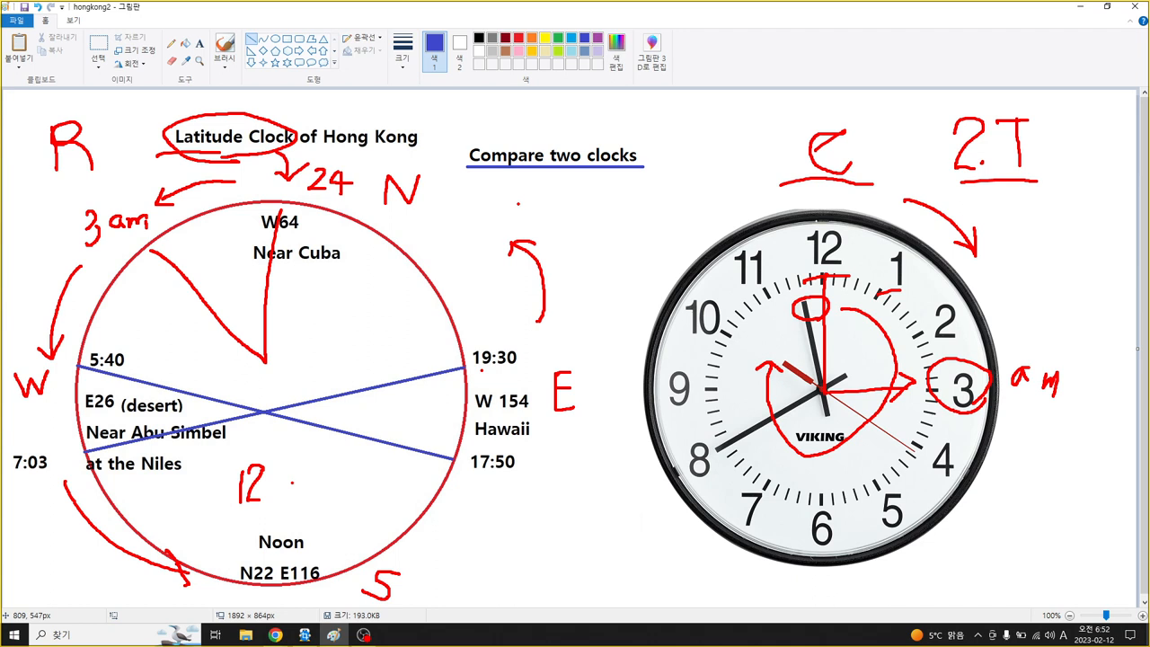
pyautogui.moveTo(273, 471); pyautogui.dragTo(305, 500)
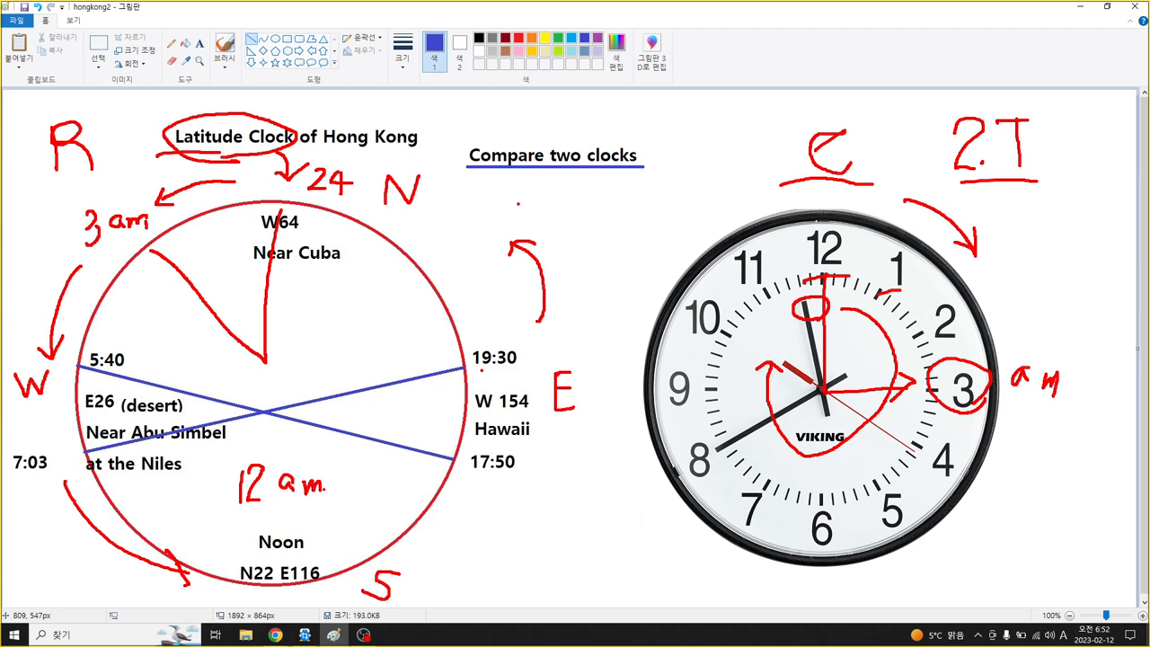
pyautogui.moveTo(225, 512); pyautogui.dragTo(332, 503)
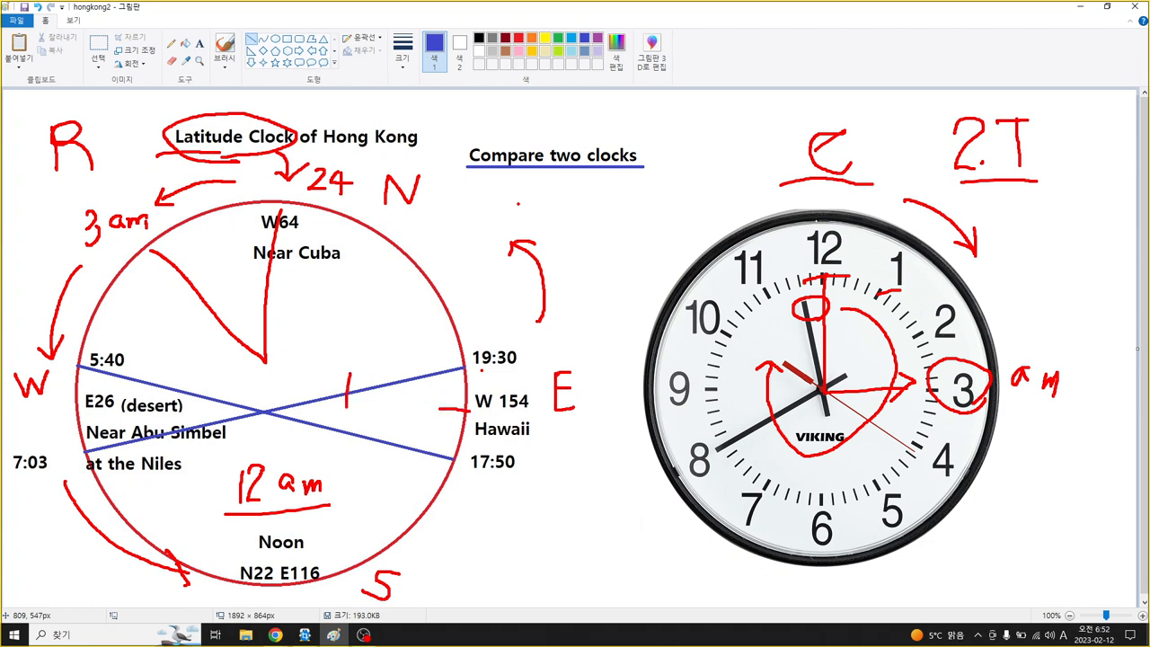
pyautogui.moveTo(350, 378); pyautogui.dragTo(363, 428)
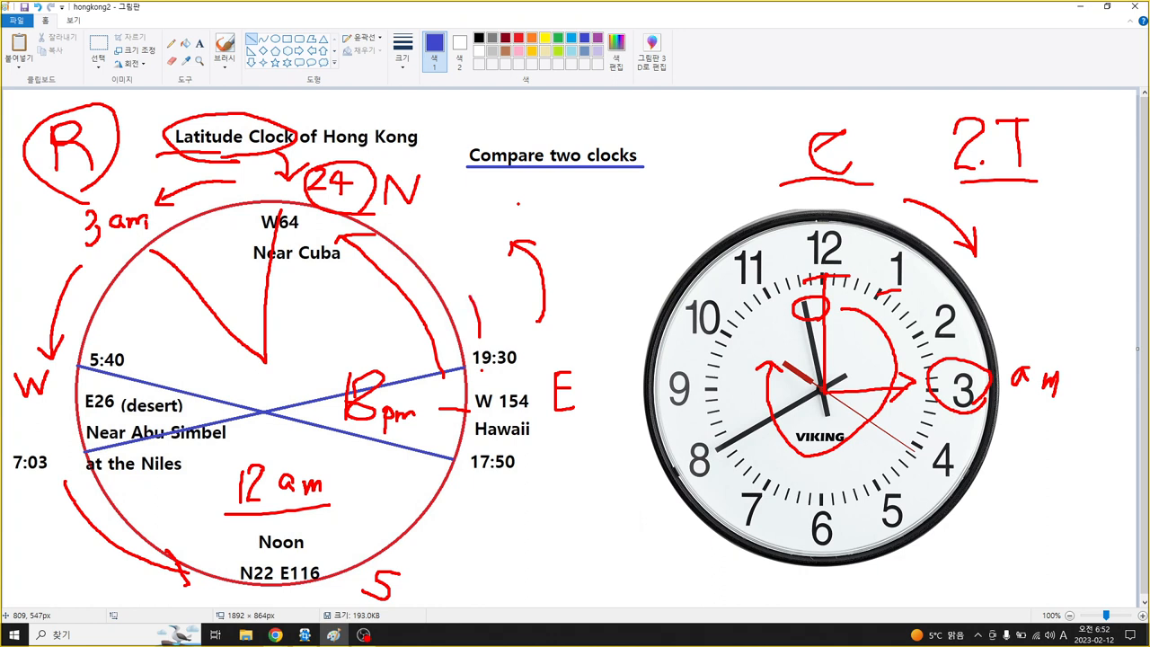
# Draw a red curved arrow along the latitude clock's upper right edge.
pyautogui.moveTo(467, 305); pyautogui.dragTo(435, 242)
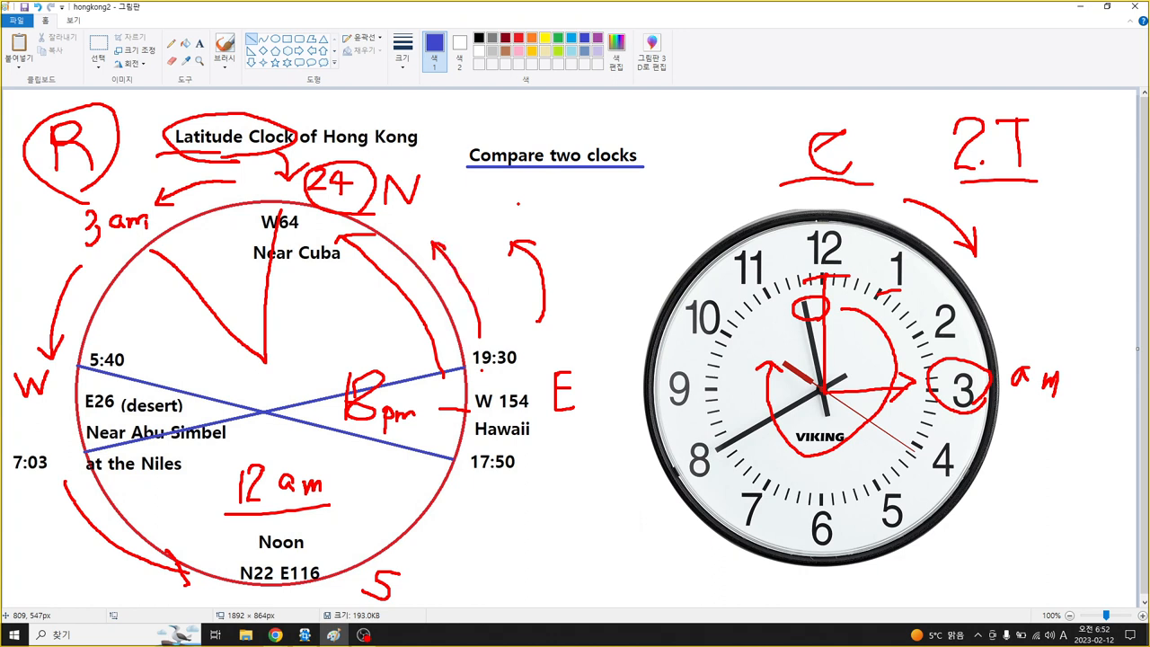